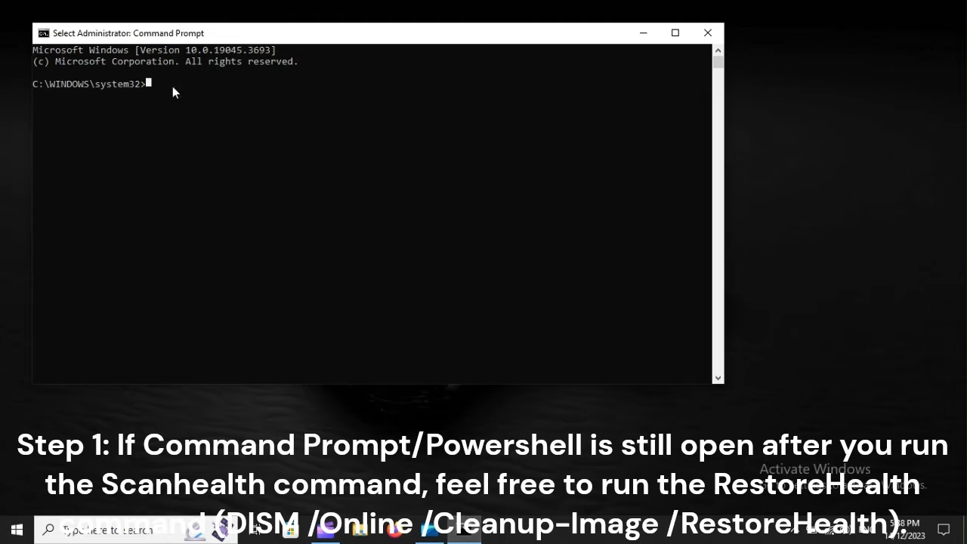
mouse_move(157, 96)
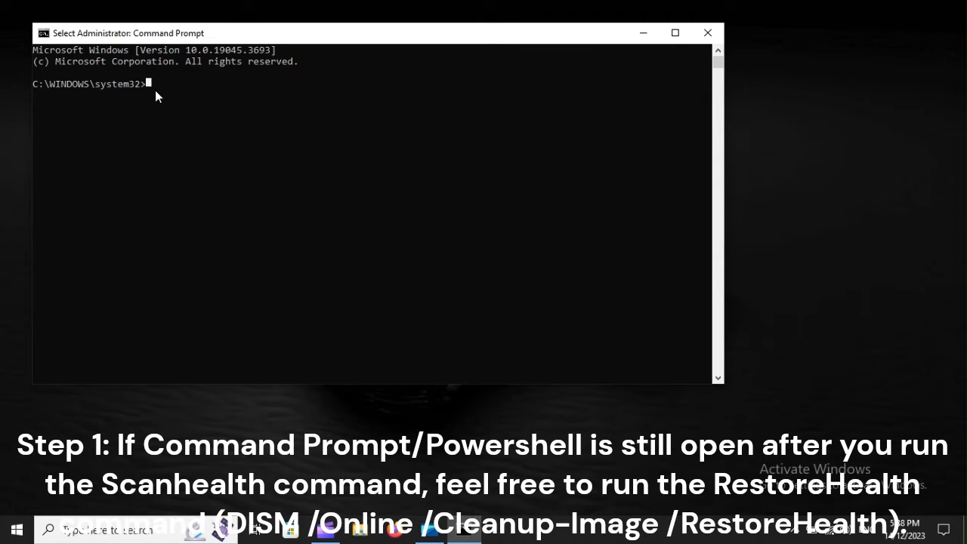
Enter 'DISM /Online /Cleanup-Image /RestoreHealth' at the administrator Command Prompt
type("DISM /Online /Cleanup-Image /RestoreHealth")
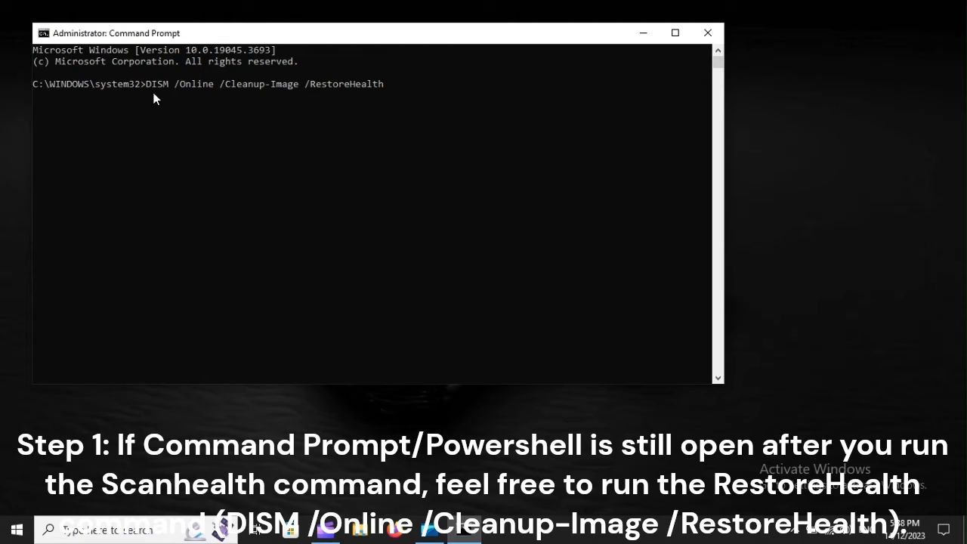
mouse_move(259, 107)
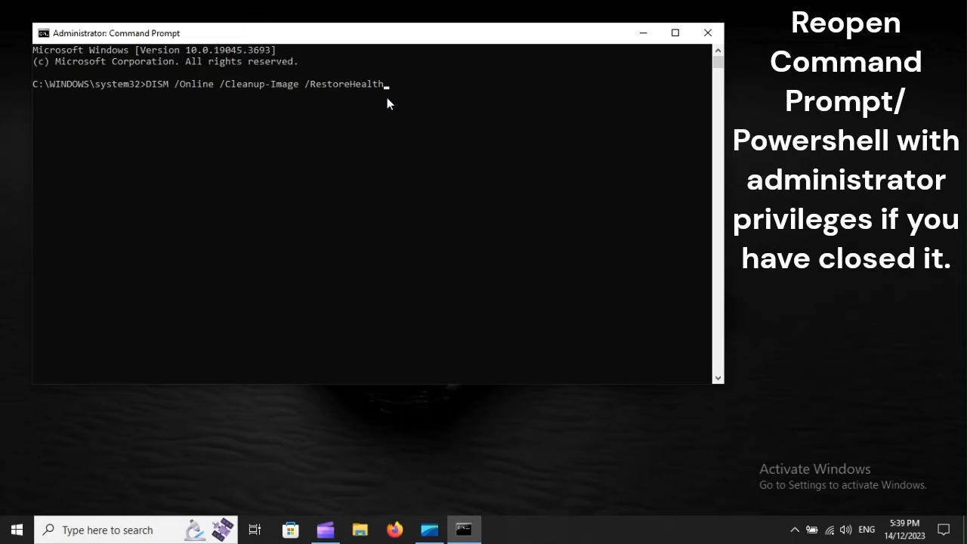
Restart the computer from the Start menu's Power options
left_click(15, 529)
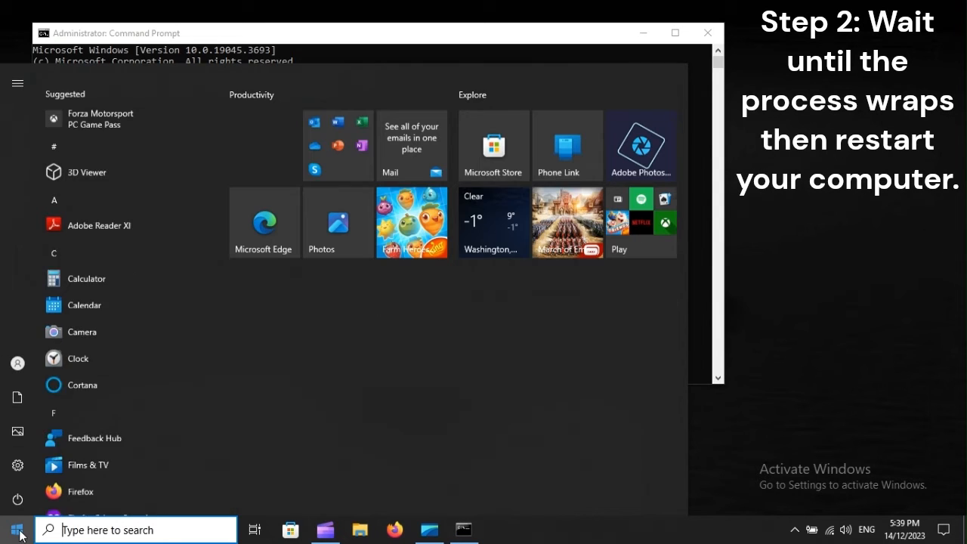
left_click(17, 499)
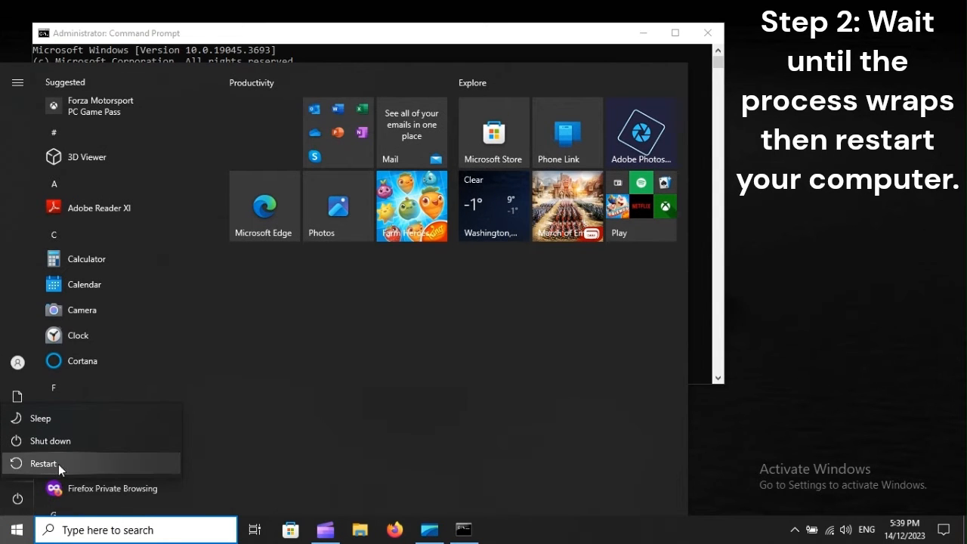
left_click(43, 463)
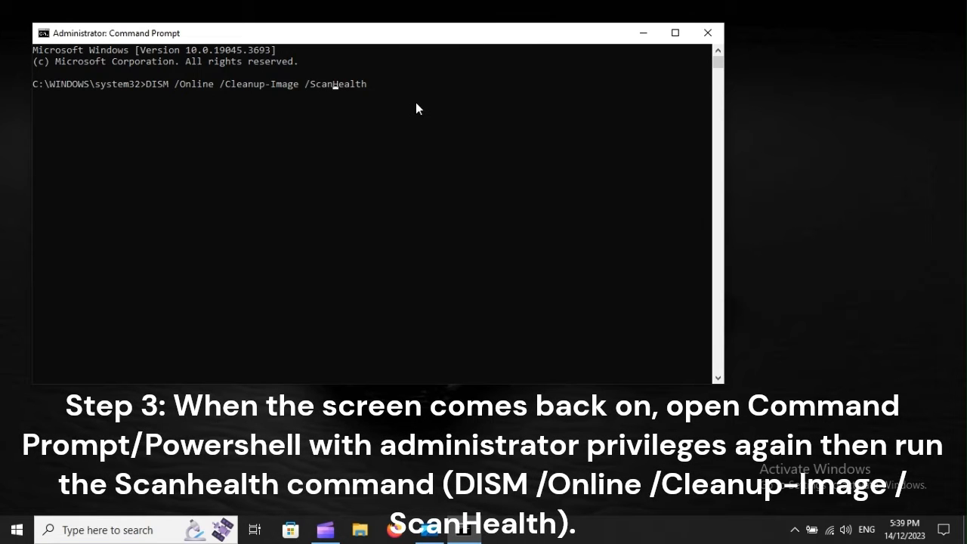
mouse_move(339, 98)
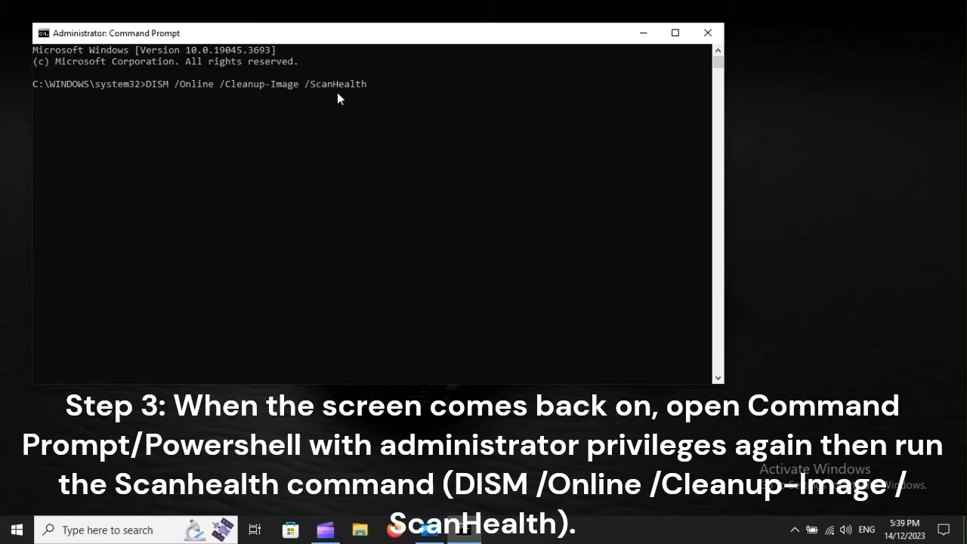
mouse_move(371, 102)
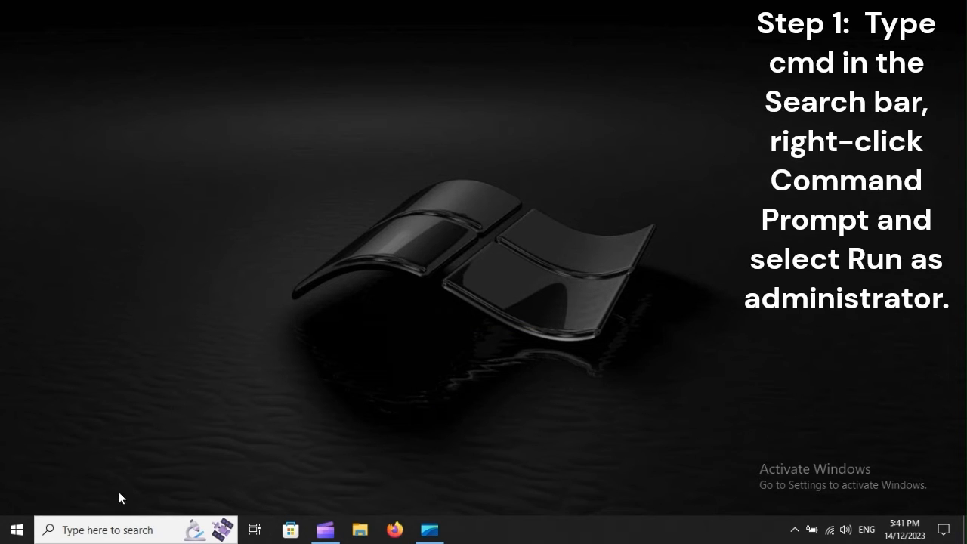
Search for 'cm' and launch Command Prompt as administrator
type("cmd")
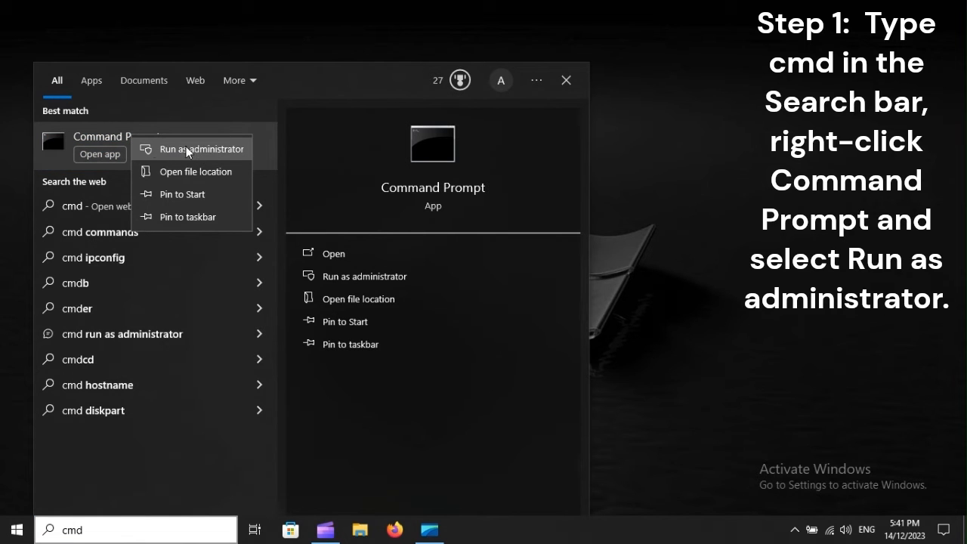
mouse_move(210, 154)
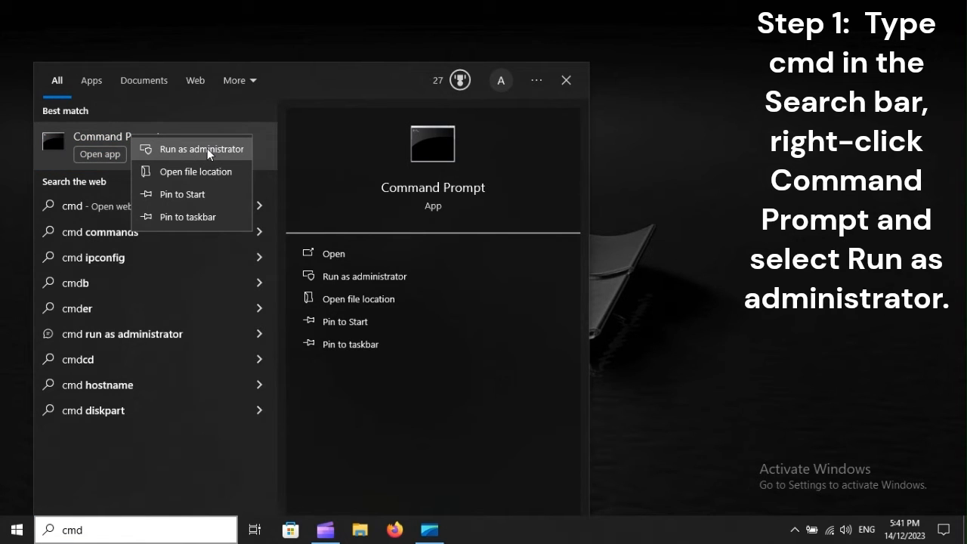
left_click(202, 148)
type("chkdsk /f /r")
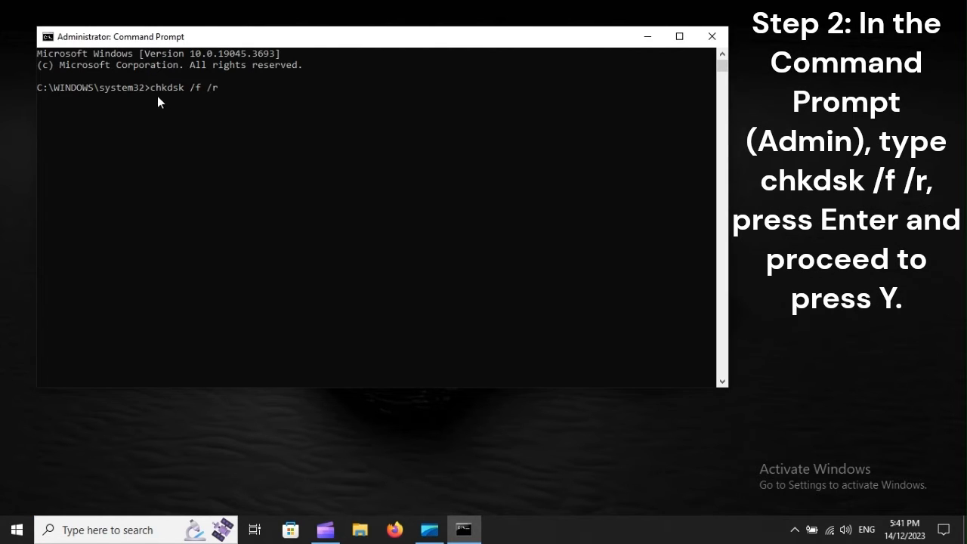
mouse_move(232, 102)
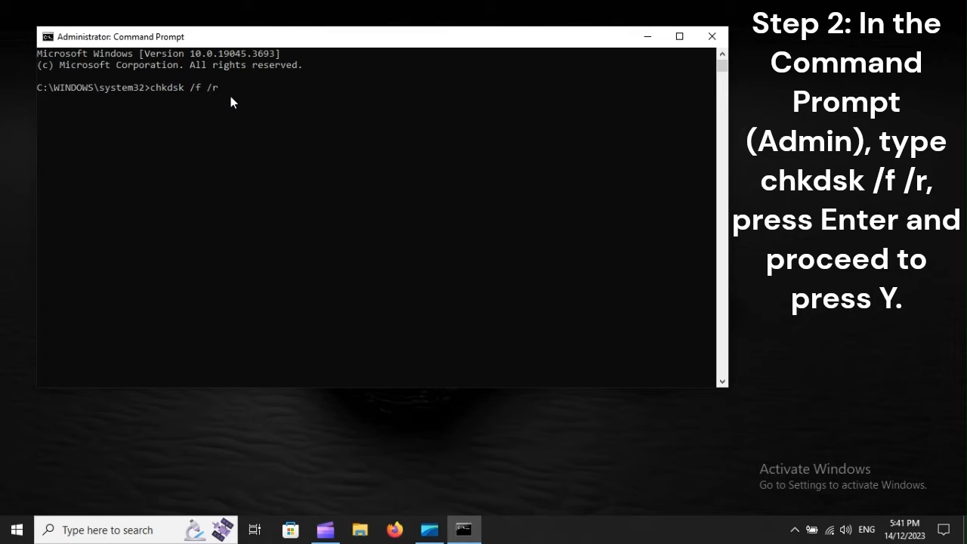
mouse_move(228, 105)
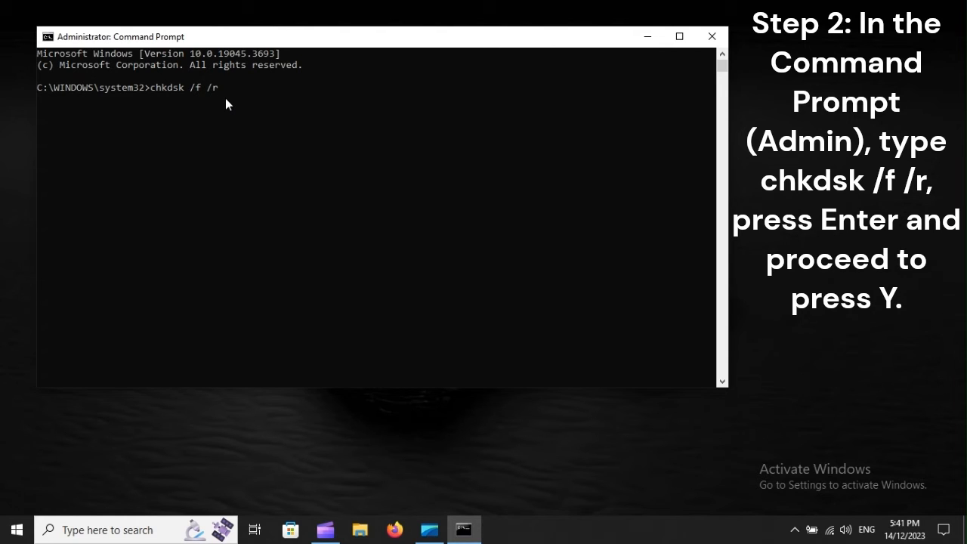
Restart the computer from Start > Power so chkdsk /f /r runs
left_click(16, 529)
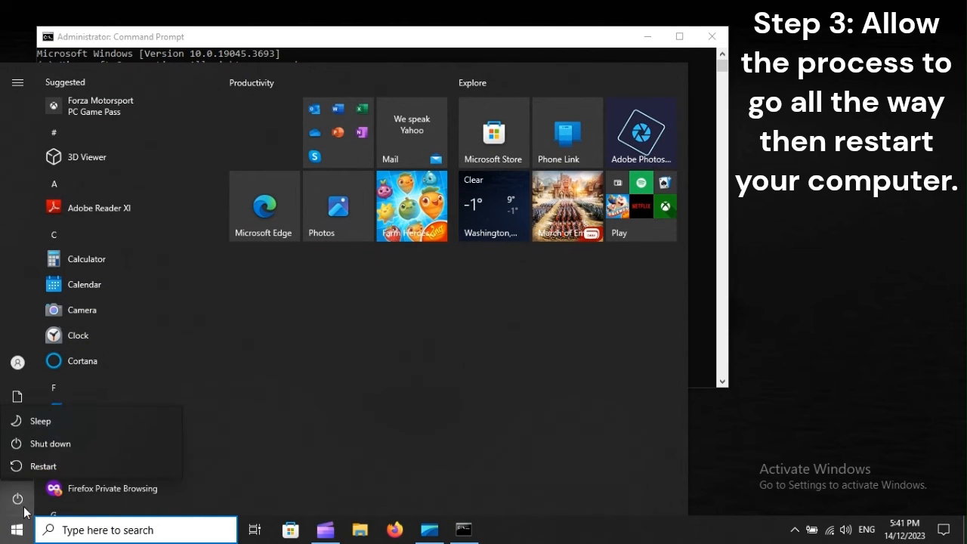
mouse_move(43, 463)
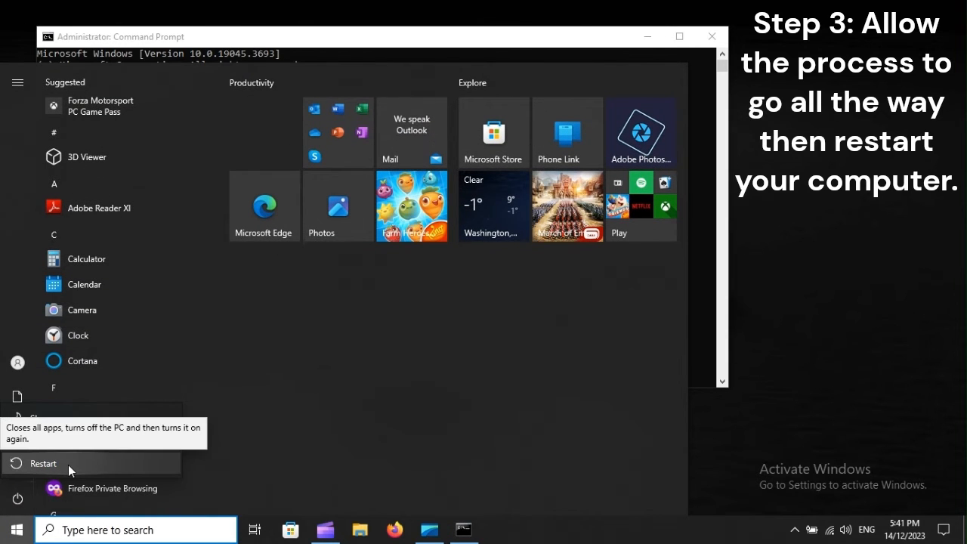
left_click(43, 463)
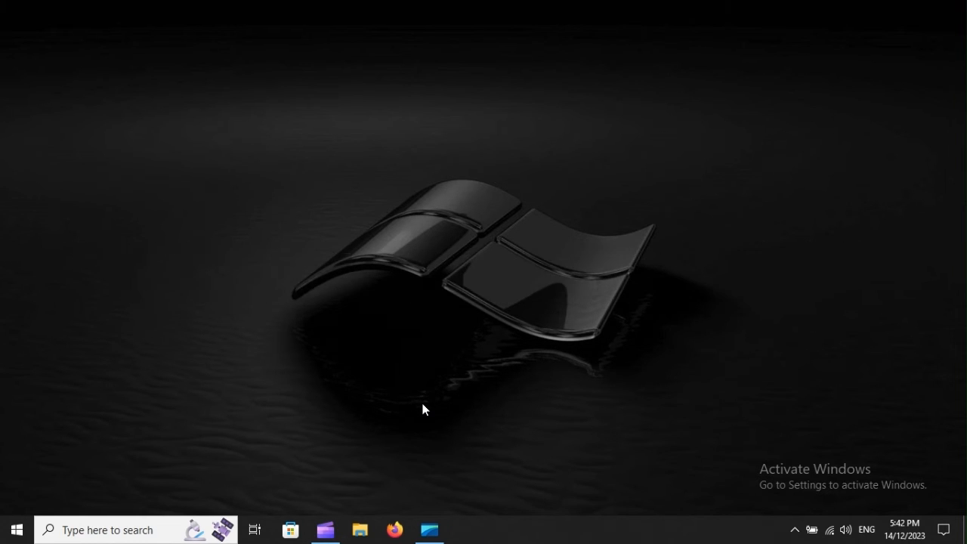
Run mdsched.exe and choose 'Restart now and check for problems'
key("win+r")
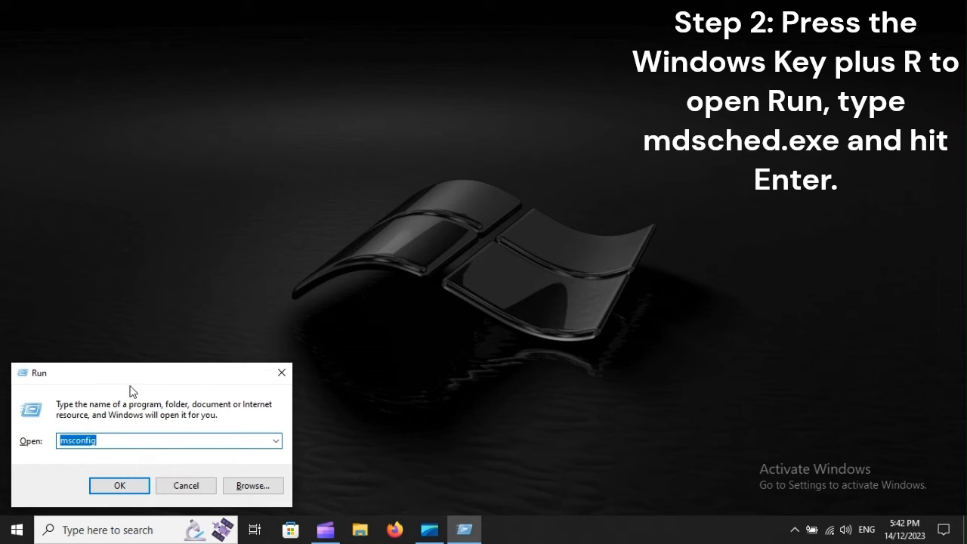
type("mdsched.exe")
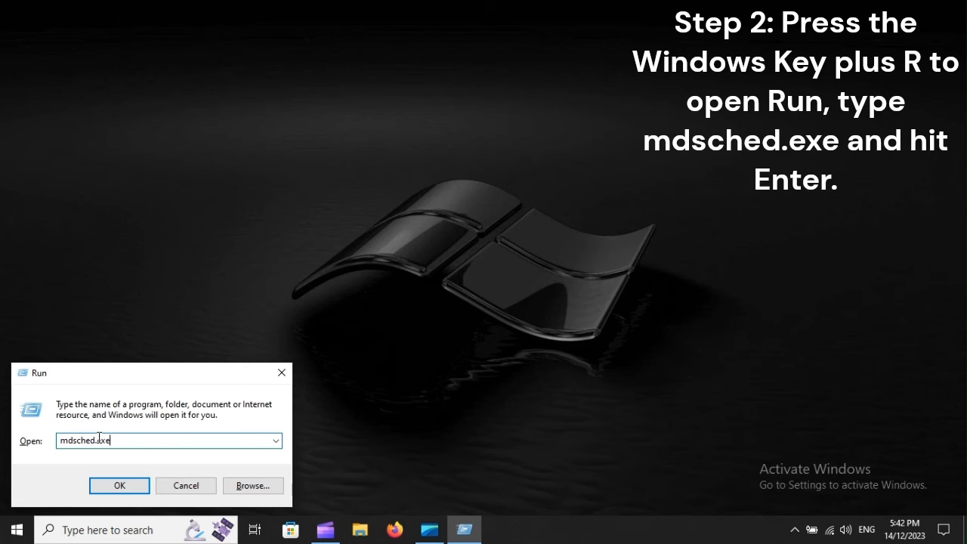
left_click(119, 485)
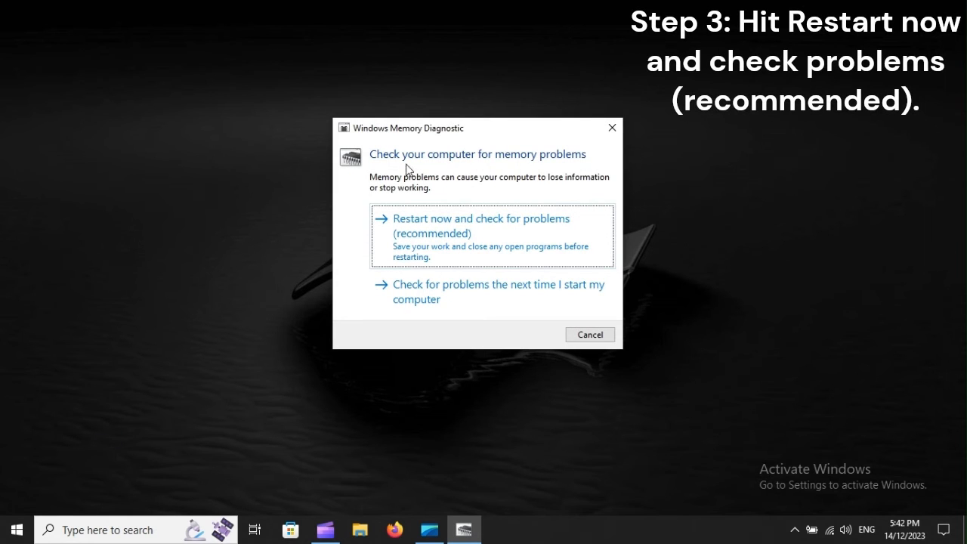
mouse_move(528, 228)
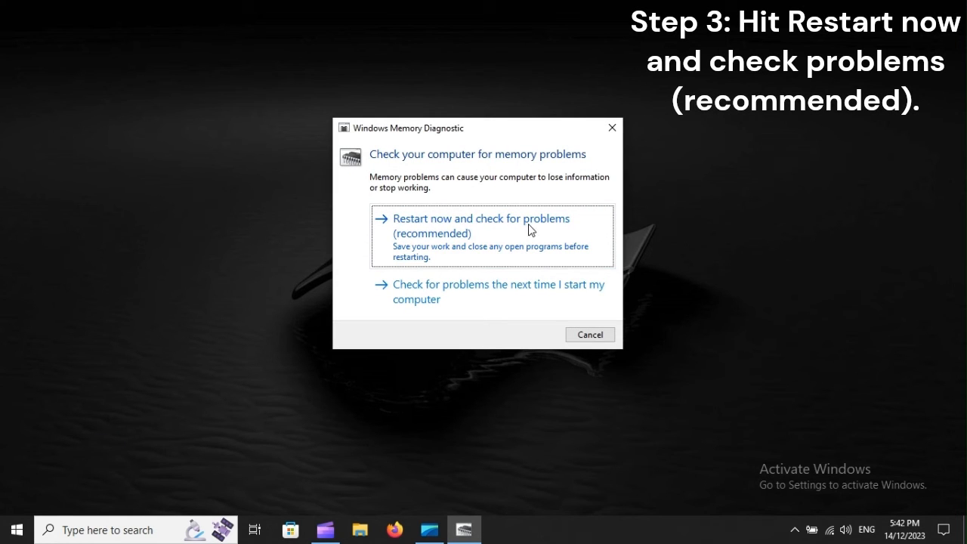
left_click(481, 225)
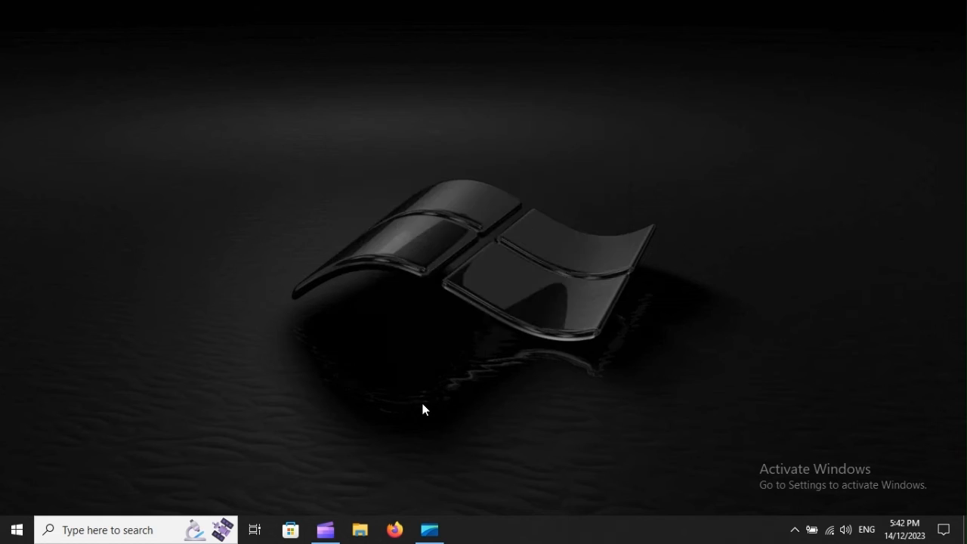